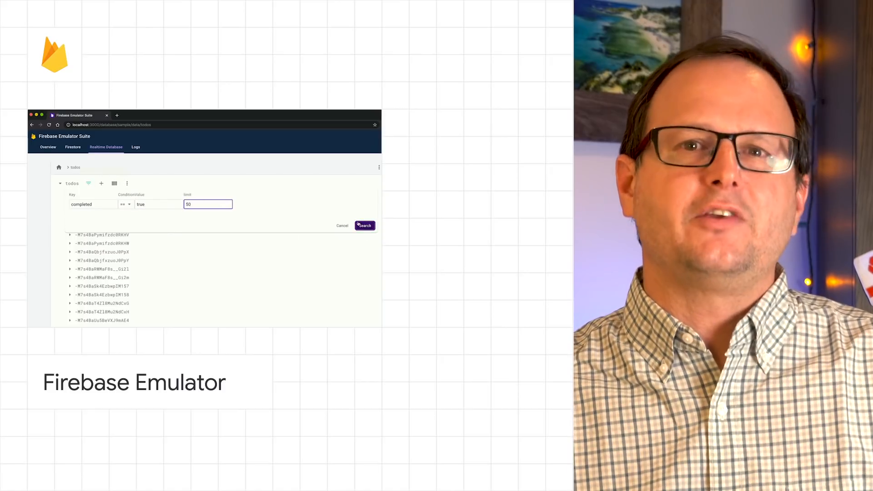
Step: Run the todos query with Key 'completed', Condition '==', Value 'true', Limit 50
left_click(363, 226)
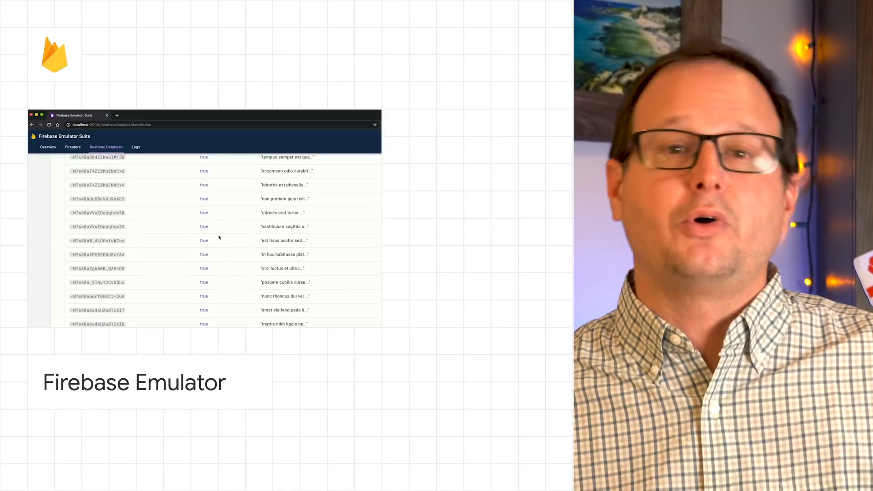